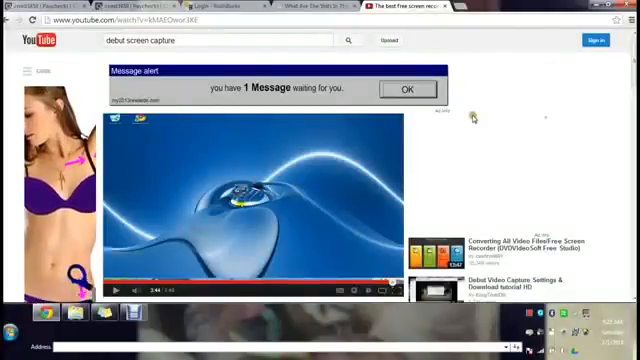
{"action": "mouse_move", "coordinate": [502, 37]}
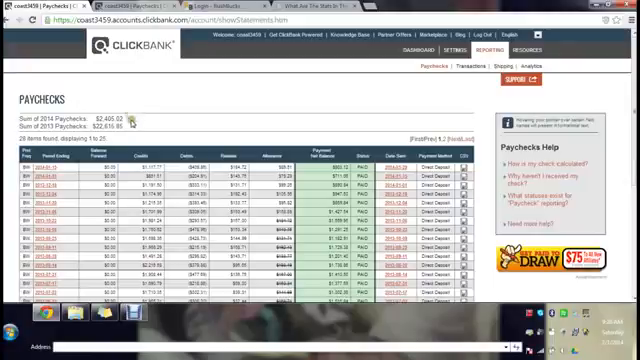
{"action": "mouse_move", "coordinate": [175, 110]}
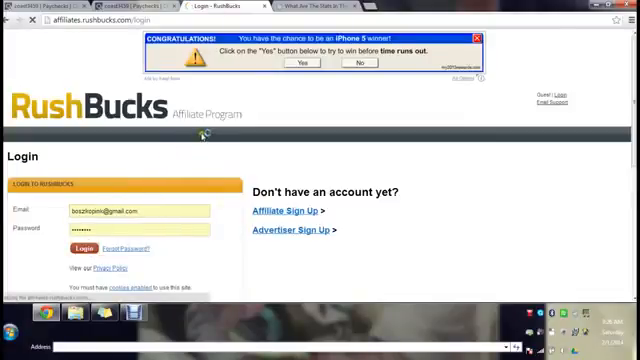
Step: Log into the RushBucks affiliate account and show Snapshot stats for All Time
{"action": "left_click", "coordinate": [77, 247]}
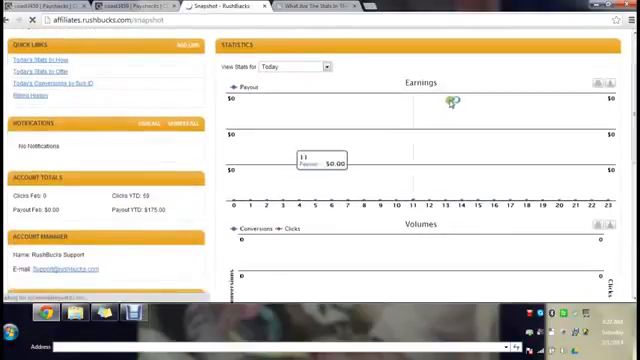
{"action": "scroll", "scroll_direction": "up", "scroll_amount": 3}
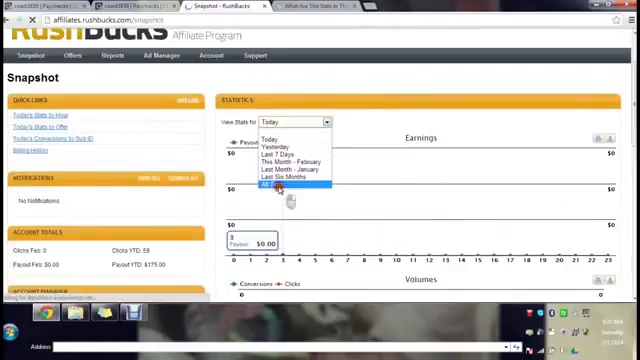
{"action": "left_click", "coordinate": [290, 186]}
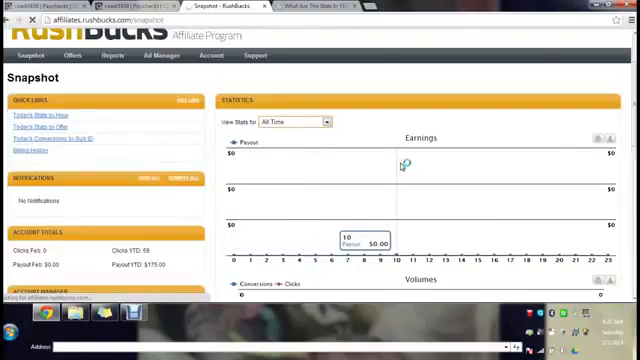
{"action": "mouse_move", "coordinate": [457, 138]}
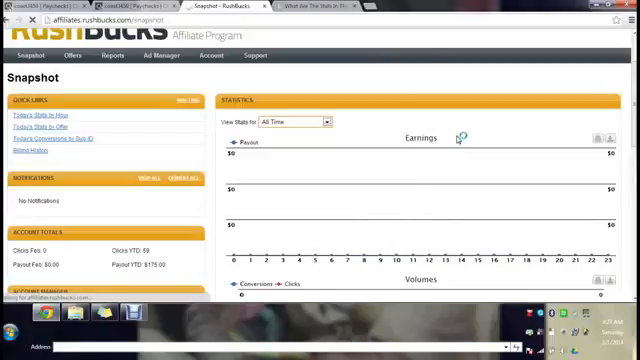
Step: Change the RushBucks Snapshot stats period to Last Six Months
{"action": "scroll", "scroll_direction": "down", "scroll_amount": 3}
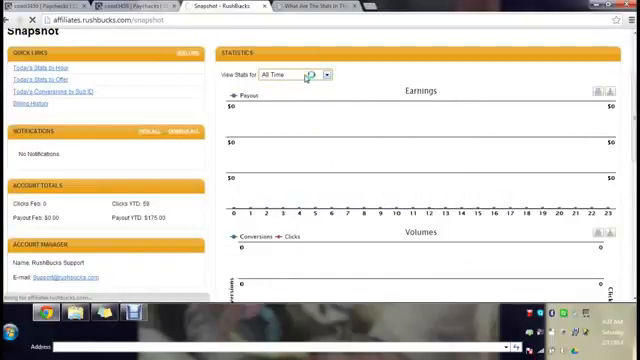
{"action": "left_click", "coordinate": [325, 75]}
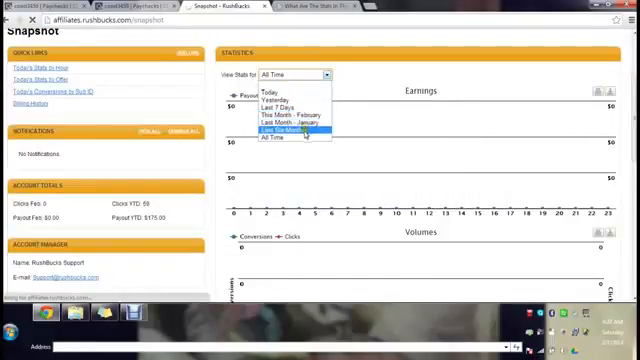
{"action": "left_click", "coordinate": [290, 139]}
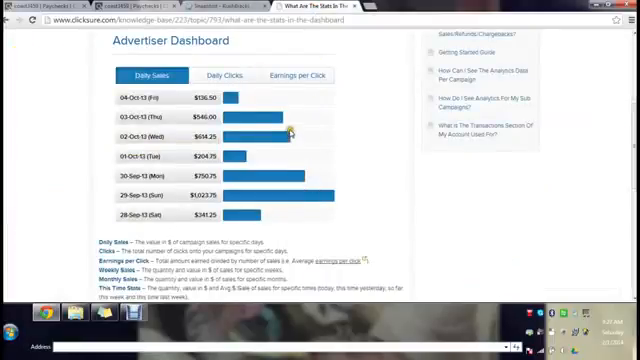
{"action": "mouse_move", "coordinate": [235, 215]}
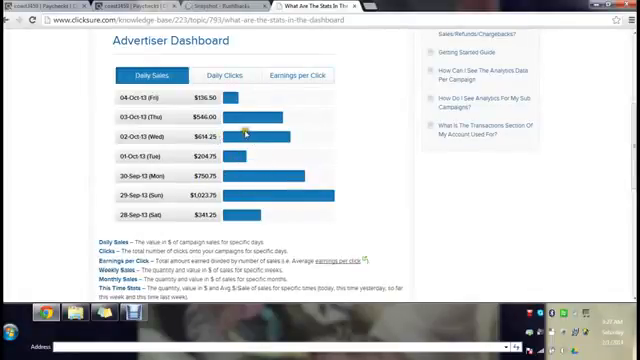
{"action": "mouse_move", "coordinate": [243, 215]}
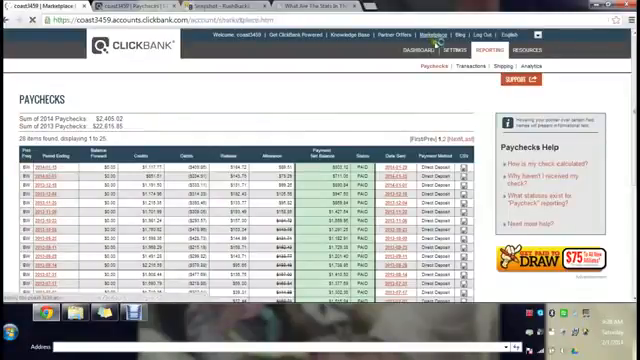
Step: Run a Google search for 'blast4traffic' in a new browser tab
{"action": "left_click", "coordinate": [375, 6]}
{"action": "type", "text": "b"}
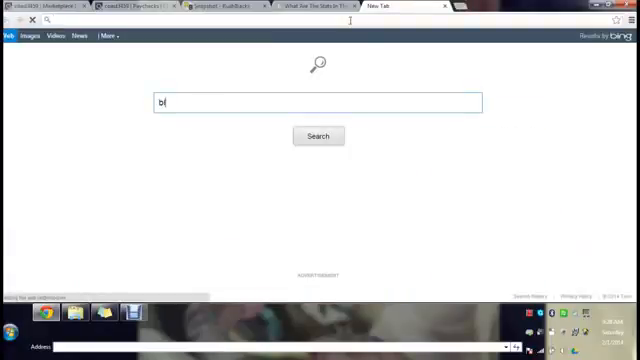
{"action": "type", "text": "las"}
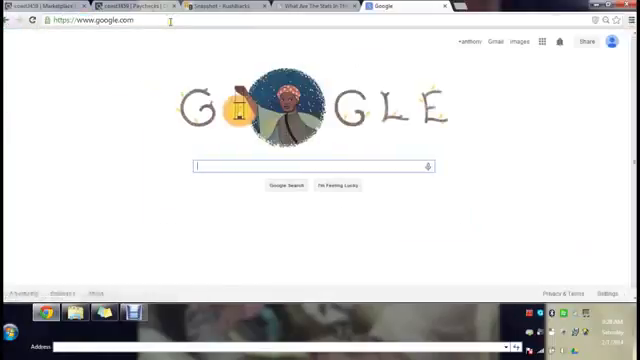
{"action": "type", "text": "blas"}
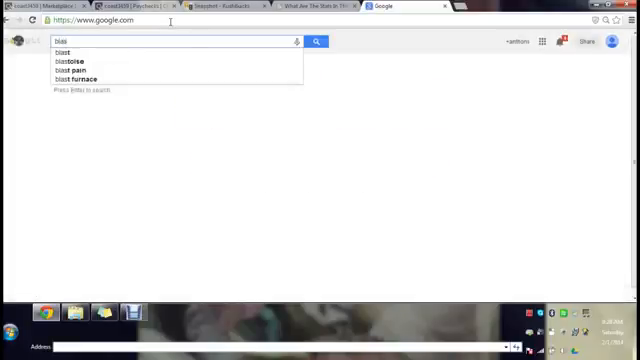
{"action": "type", "text": "t4t"}
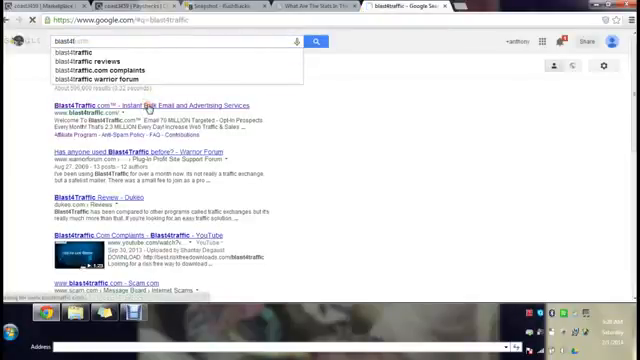
Step: Load Blast4Traffic.com from the Google search results
{"action": "left_click", "coordinate": [150, 105]}
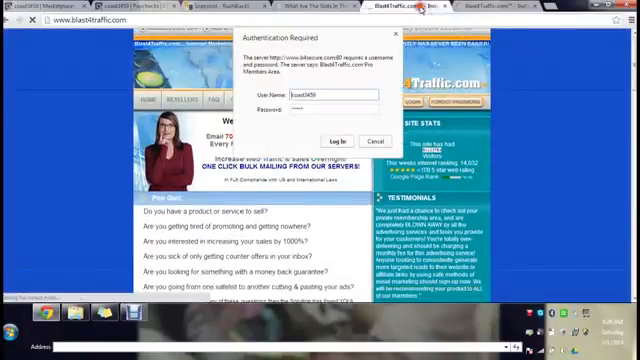
Step: Submit the filled-in username and password in the Authentication Required dialog
{"action": "left_click", "coordinate": [373, 140]}
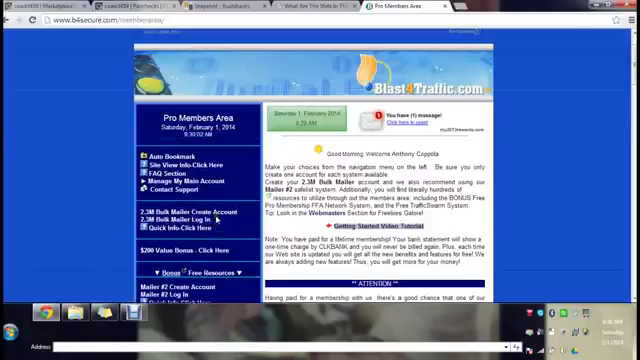
Step: Enter the members area via '2.3M Bulk Mailer Log In' in the sidebar
{"action": "left_click", "coordinate": [170, 221]}
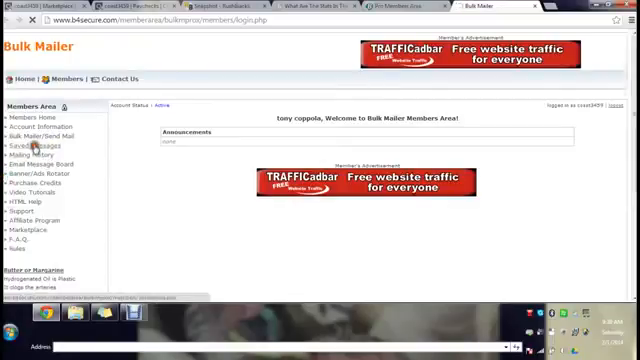
Step: Load the saved paid-survey message and scroll through the Bulk Mailer send form
{"action": "left_click", "coordinate": [28, 146]}
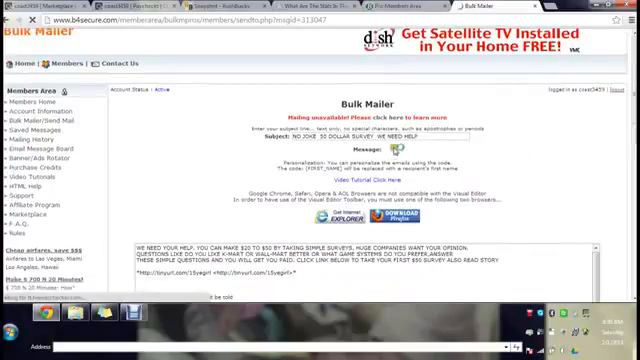
{"action": "scroll", "scroll_direction": "down", "scroll_amount": 3}
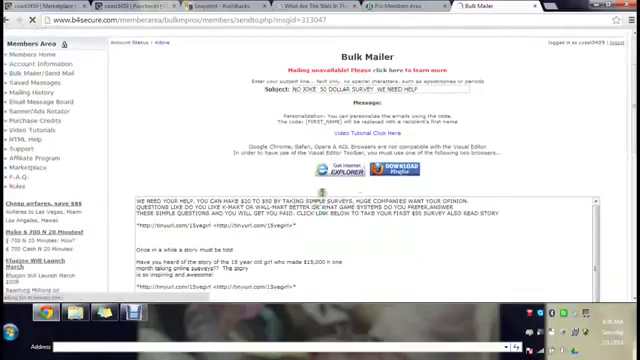
{"action": "scroll", "scroll_direction": "down", "scroll_amount": 3}
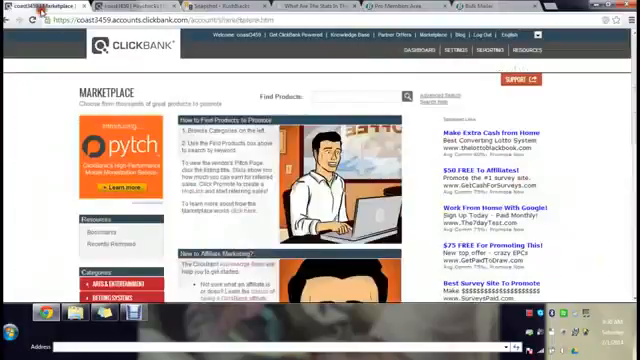
Step: List ClickBank Marketplace products under E-Business & E-Marketing > Email Marketing
{"action": "scroll", "scroll_direction": "down", "scroll_amount": 3}
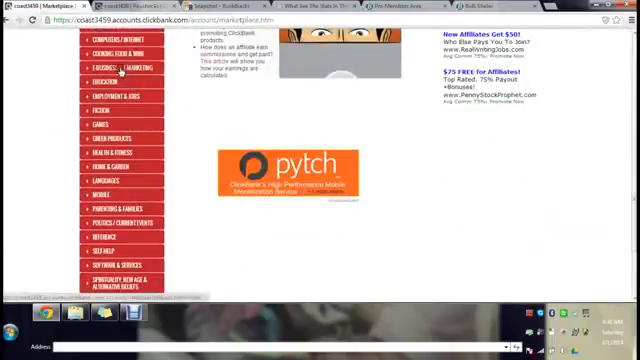
{"action": "left_click", "coordinate": [115, 66]}
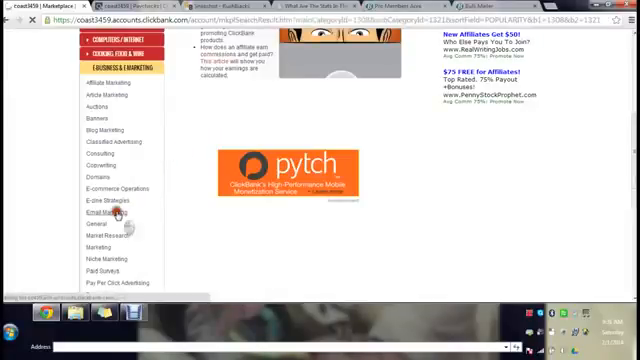
{"action": "left_click", "coordinate": [99, 206]}
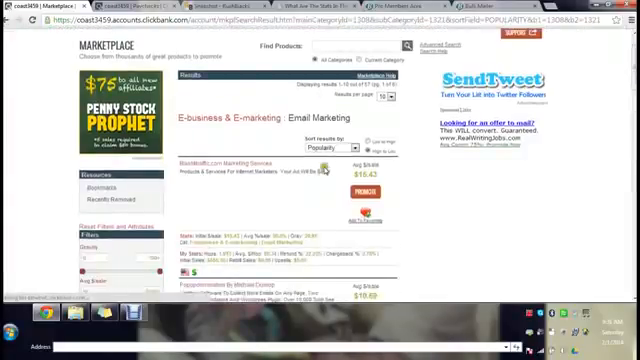
{"action": "scroll", "scroll_direction": "down", "scroll_amount": 3}
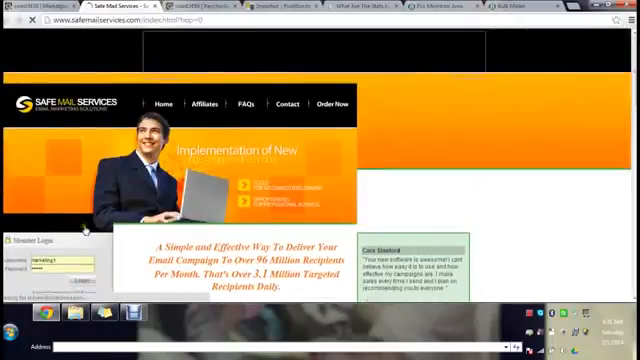
Step: Log into the Safe Mail Services member account from the Member Login form
{"action": "scroll", "scroll_direction": "down", "scroll_amount": 3}
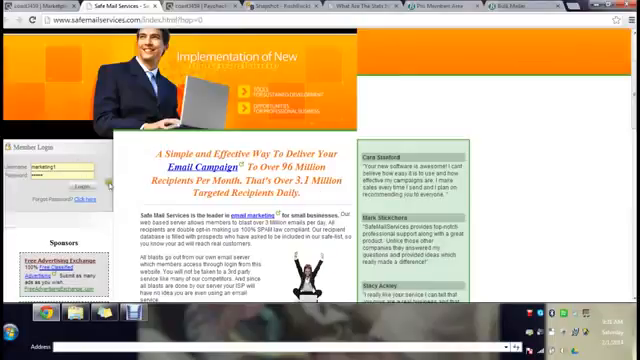
{"action": "left_click", "coordinate": [72, 187]}
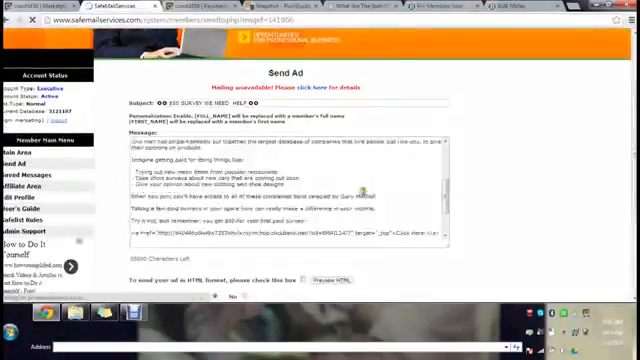
Step: Scroll through the $50 survey ad's subject, message and Send section
{"action": "scroll", "scroll_direction": "down", "scroll_amount": 3}
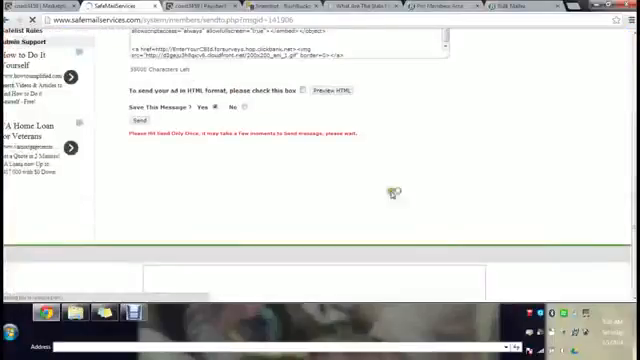
{"action": "scroll", "scroll_direction": "up", "scroll_amount": 3}
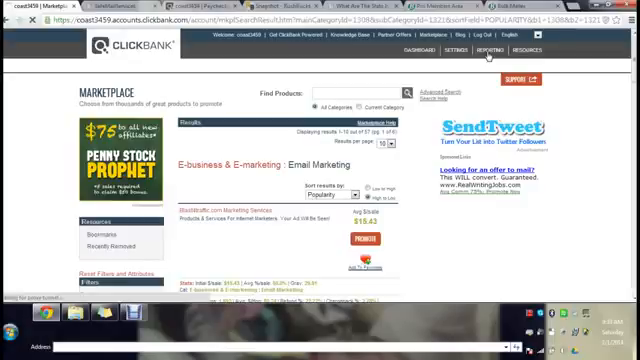
Step: Open ClickBank's Paychecks report and scroll down to the older payment entries
{"action": "left_click", "coordinate": [496, 48]}
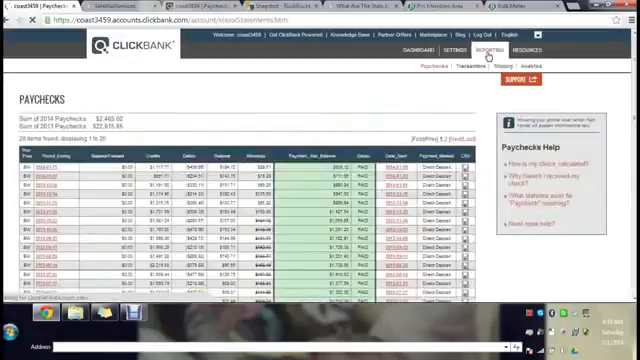
{"action": "scroll", "scroll_direction": "down", "scroll_amount": 3}
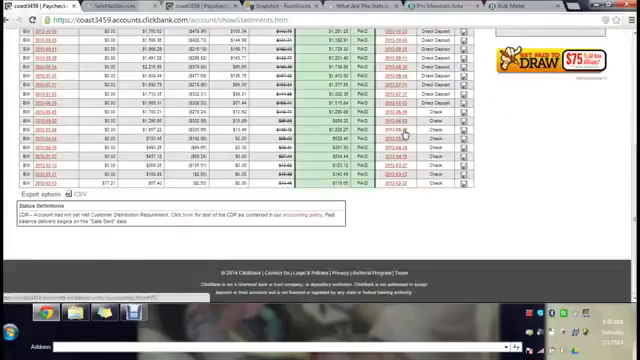
{"action": "mouse_move", "coordinate": [357, 175]}
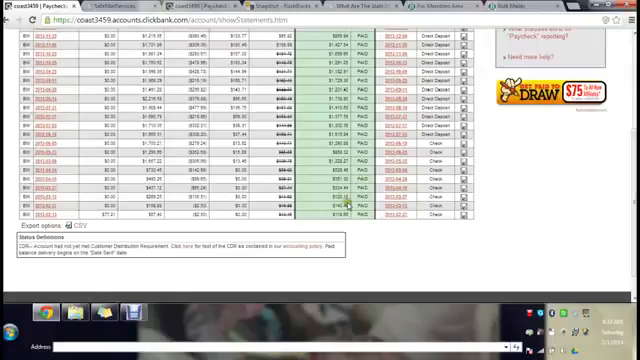
{"action": "mouse_move", "coordinate": [552, 169]}
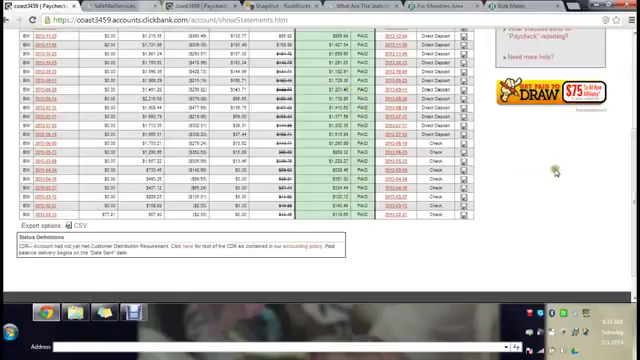